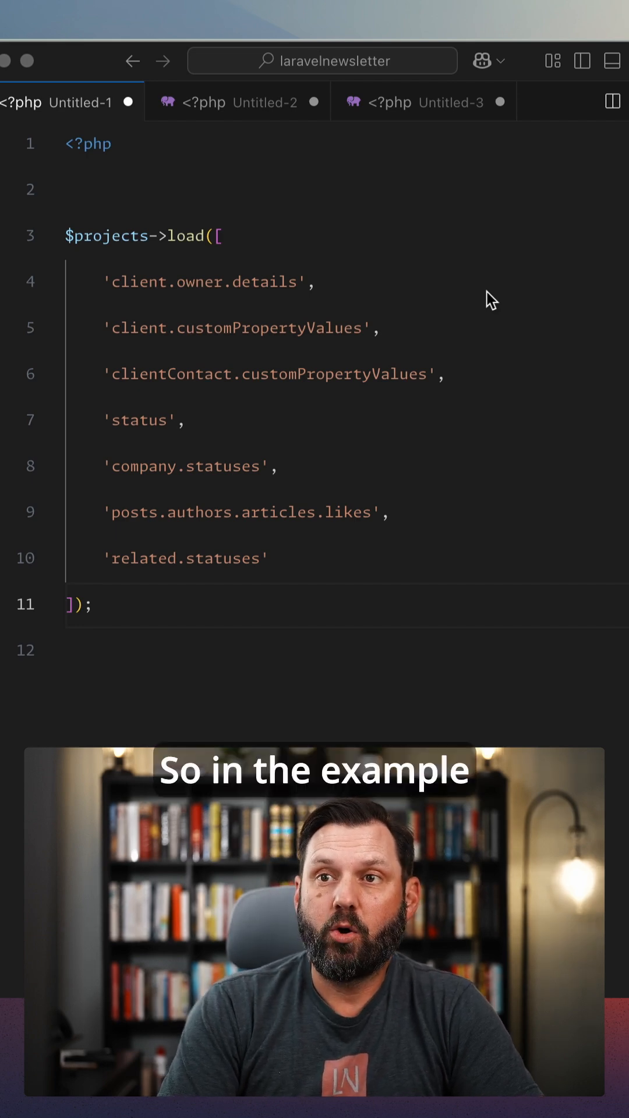
pyautogui.moveTo(340, 218)
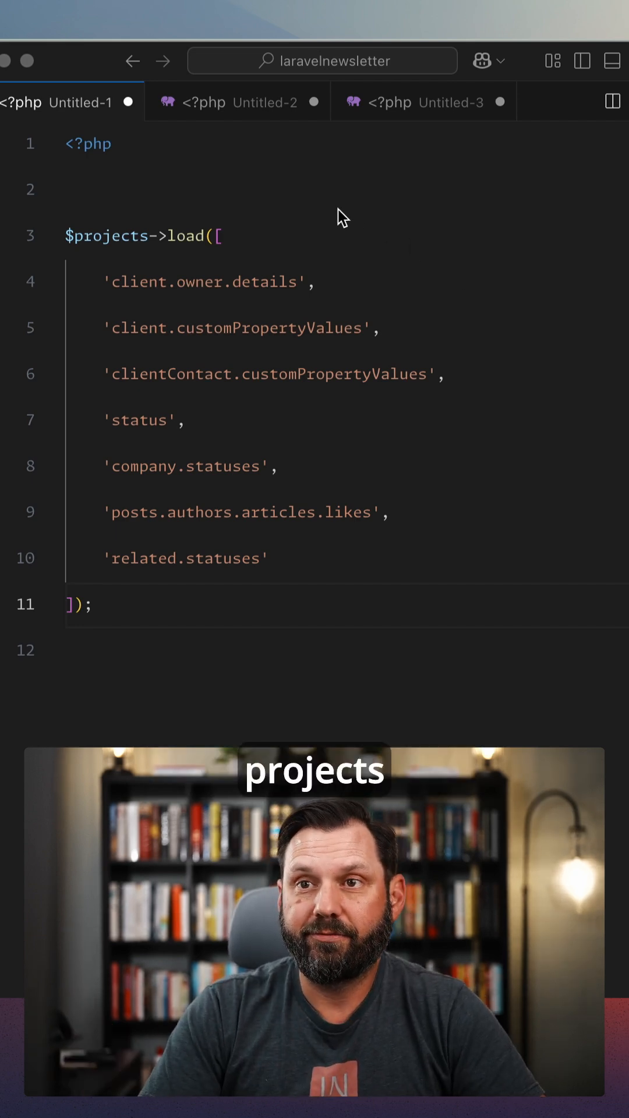
# Step: Show the Untitled-2 example with load() commented out and withRelationshipAutoloading() added
pyautogui.click(224, 236)
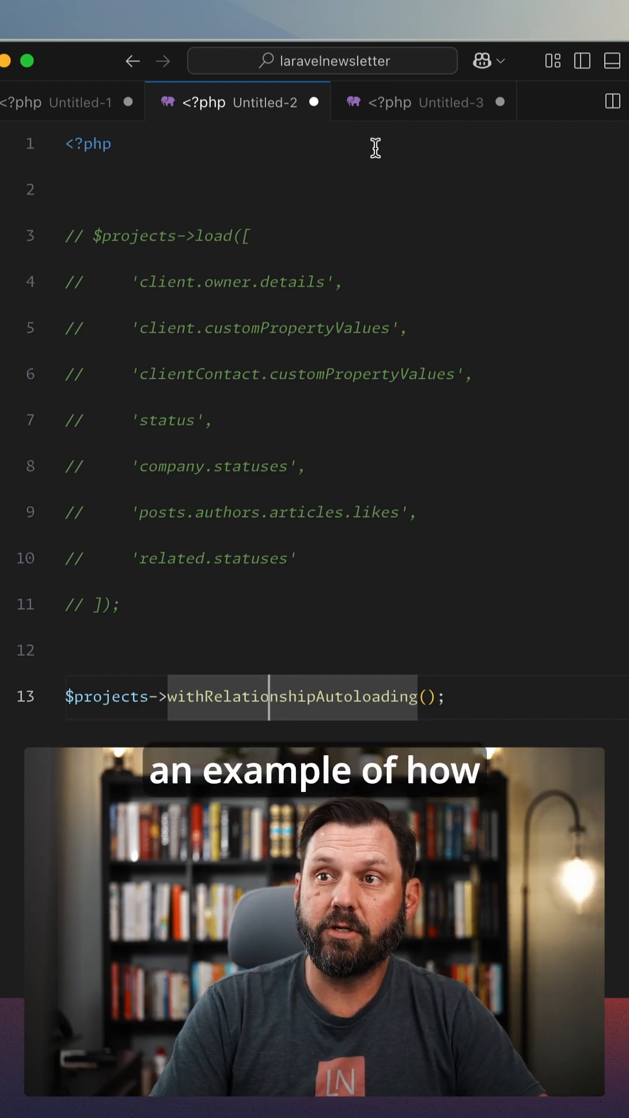
# Step: Show the Untitled-3 orders loop and highlight 'company' in the echo line
pyautogui.click(421, 102)
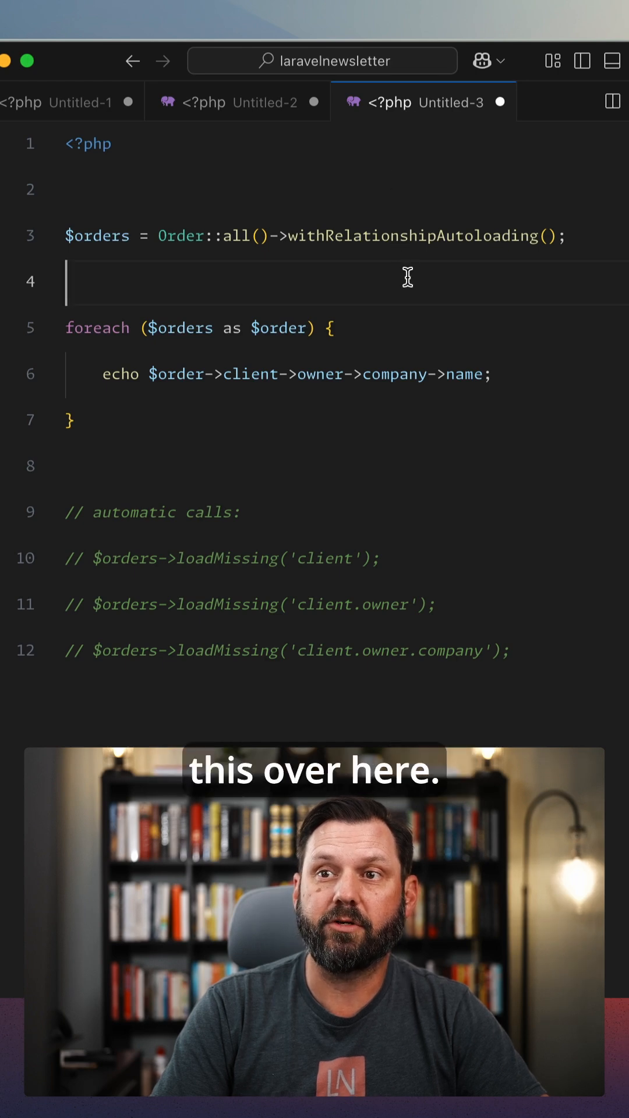
pyautogui.moveTo(119, 220)
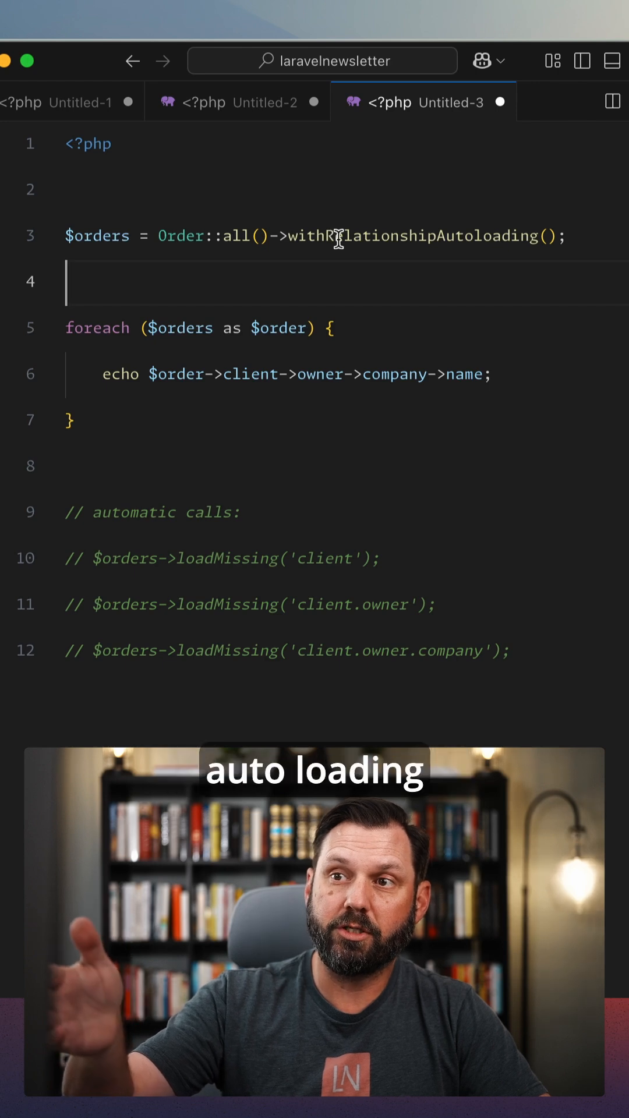
pyautogui.moveTo(177, 394)
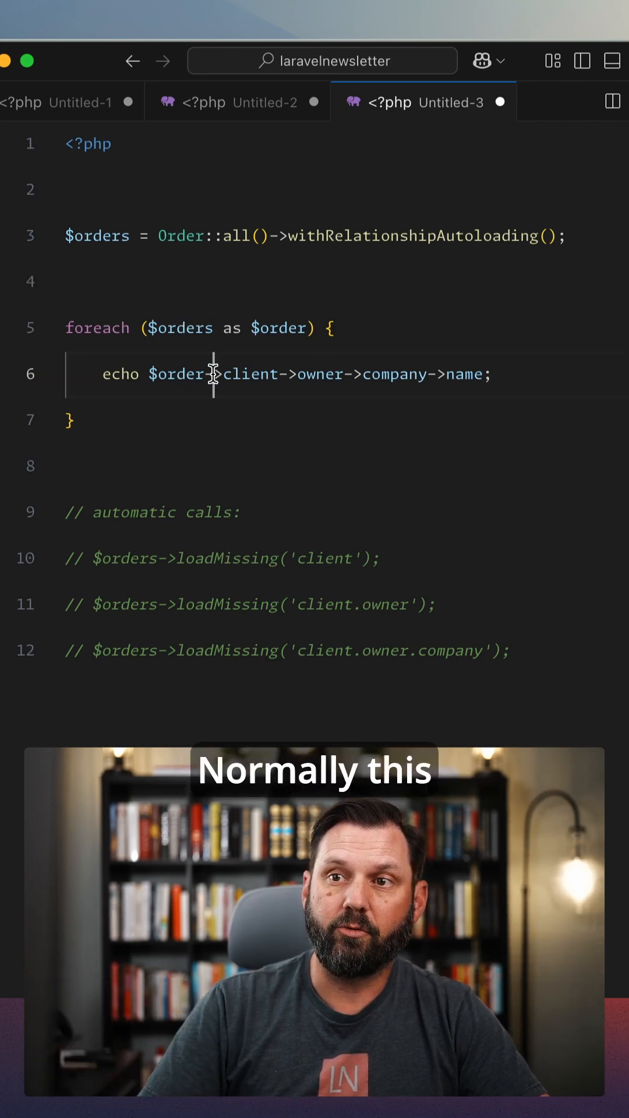
pyautogui.doubleClick(394, 374)
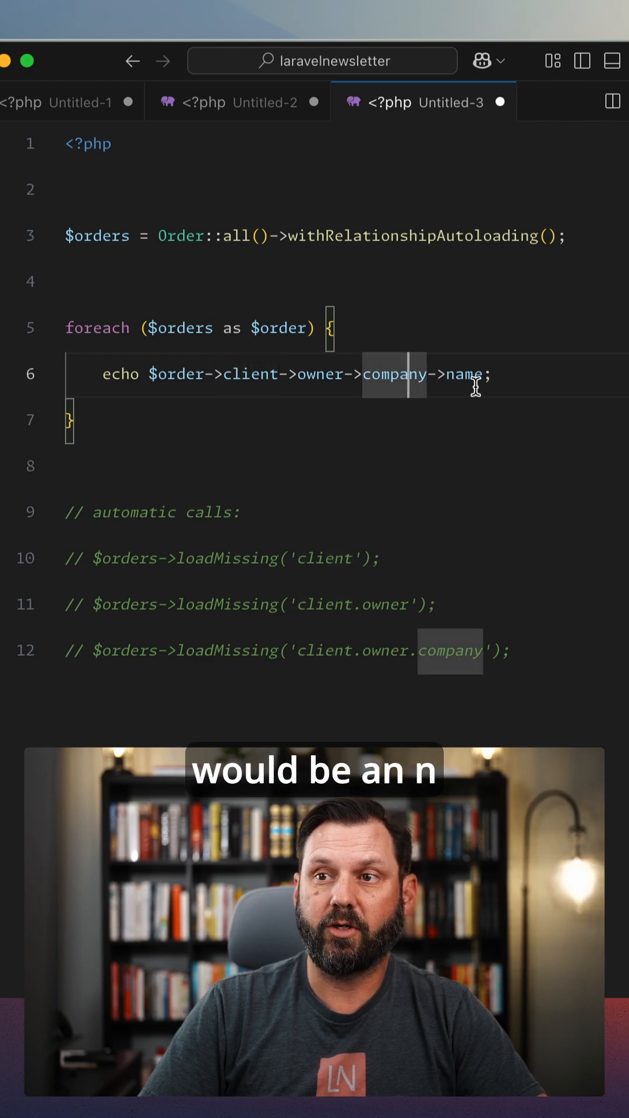